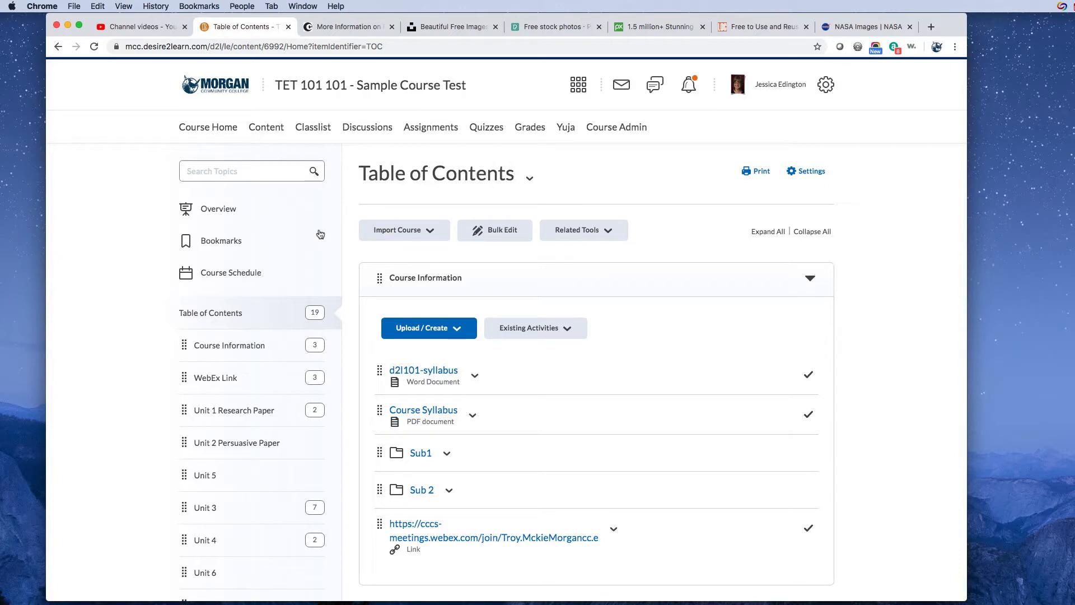
- Open the Creating a Banner Image sub-module and get the tutorial video's youtu.be share link
scroll(down, 3)
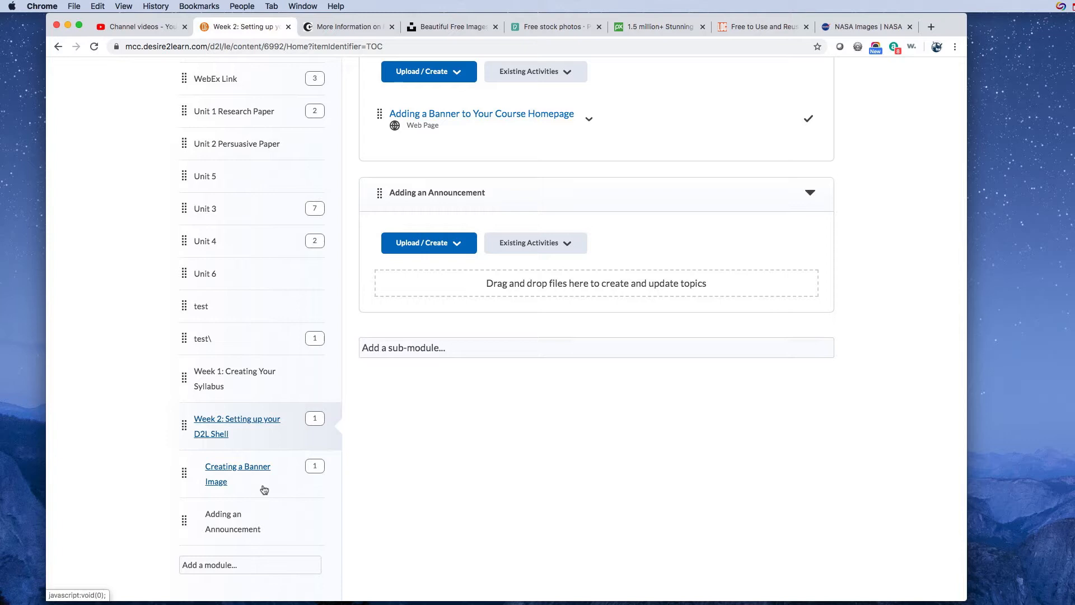
mouse_move(256, 488)
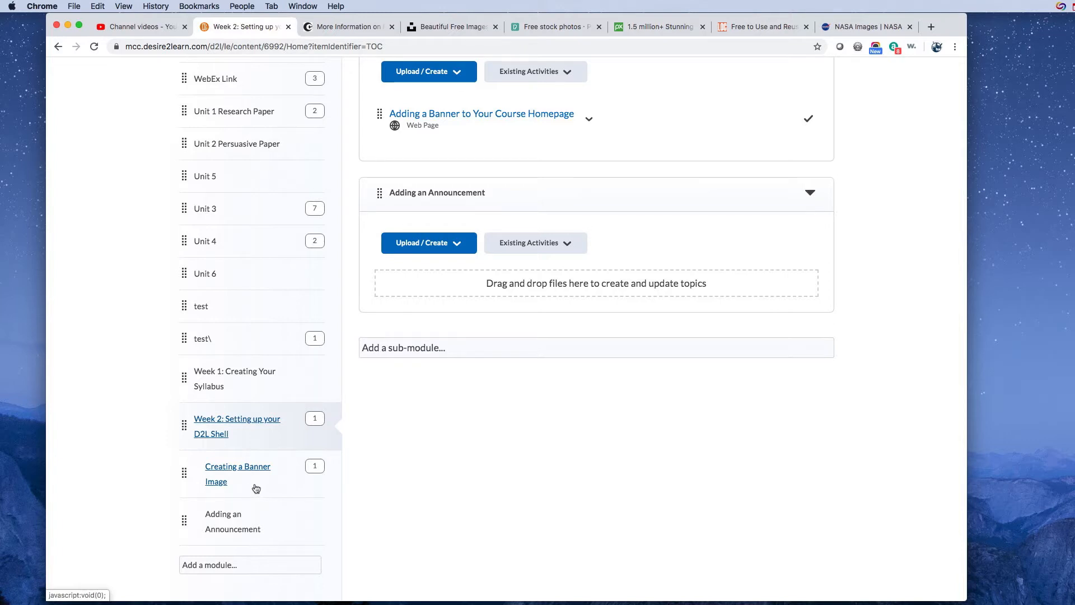
click(237, 474)
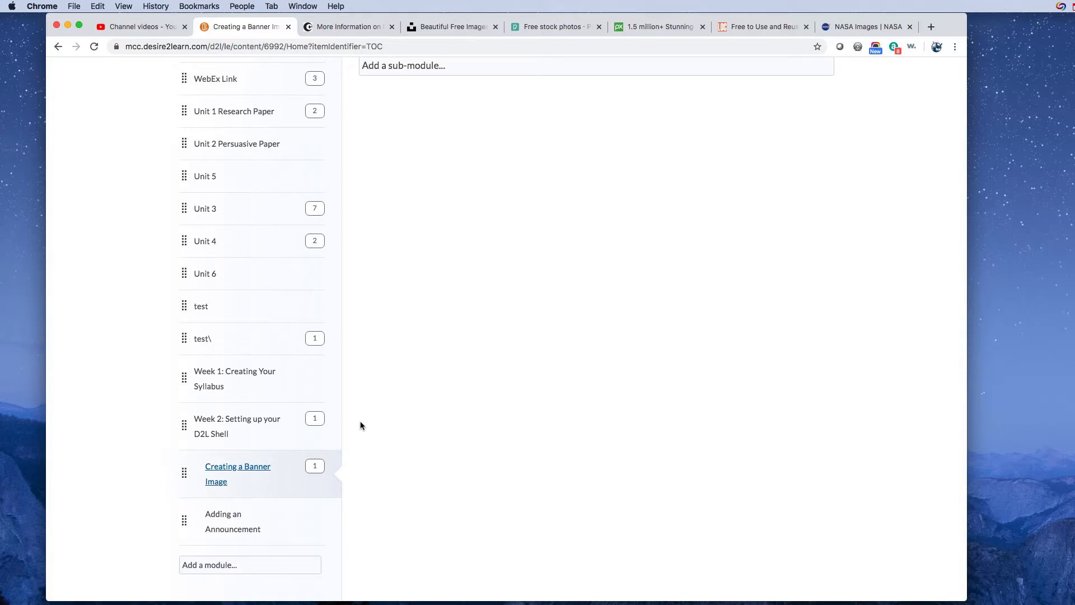
mouse_move(364, 426)
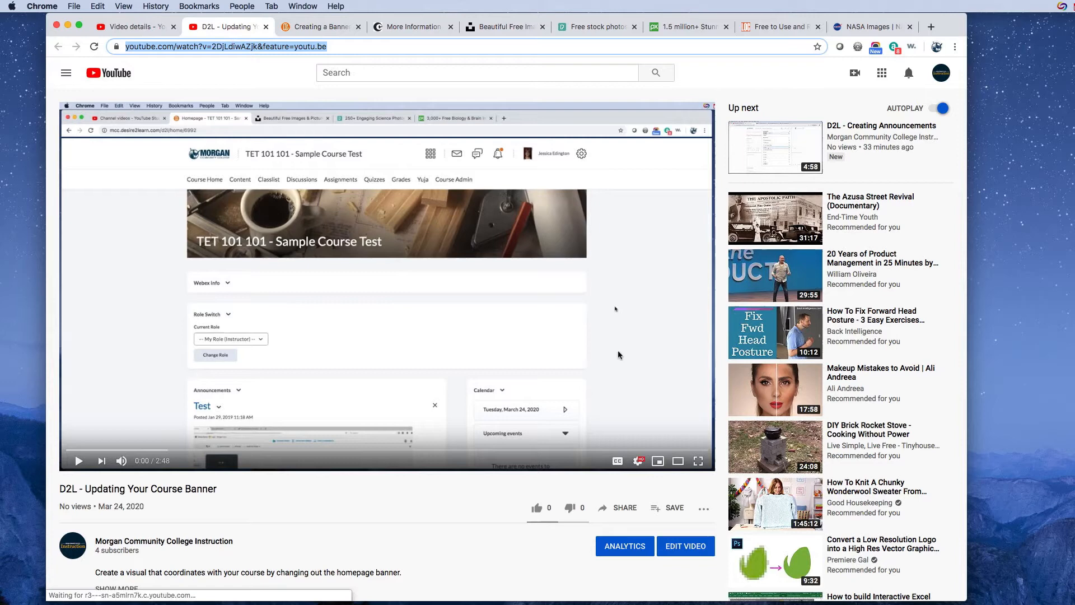
click(623, 507)
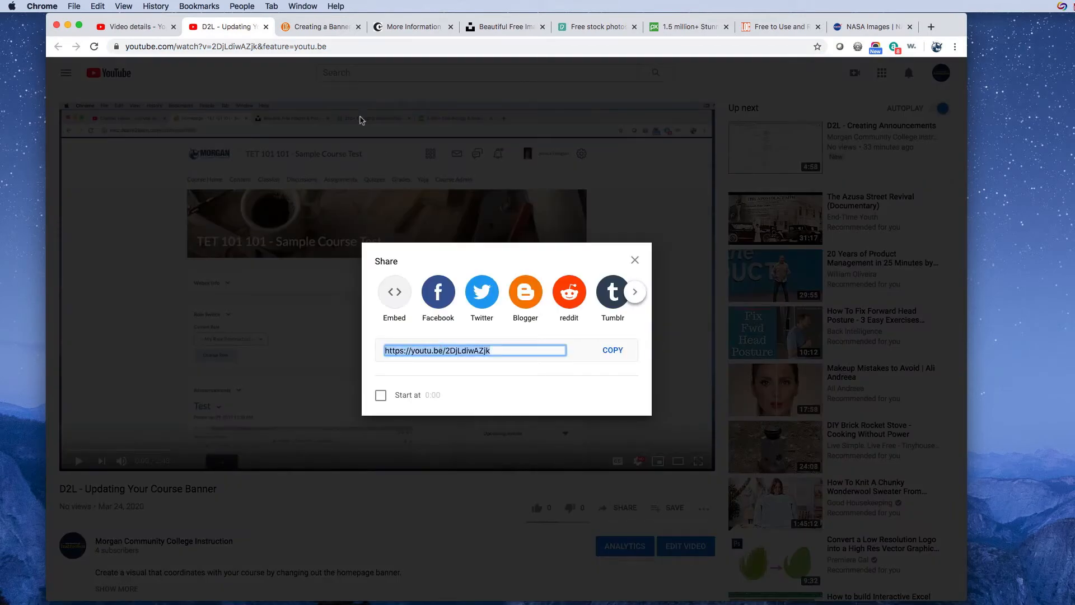
click(320, 27)
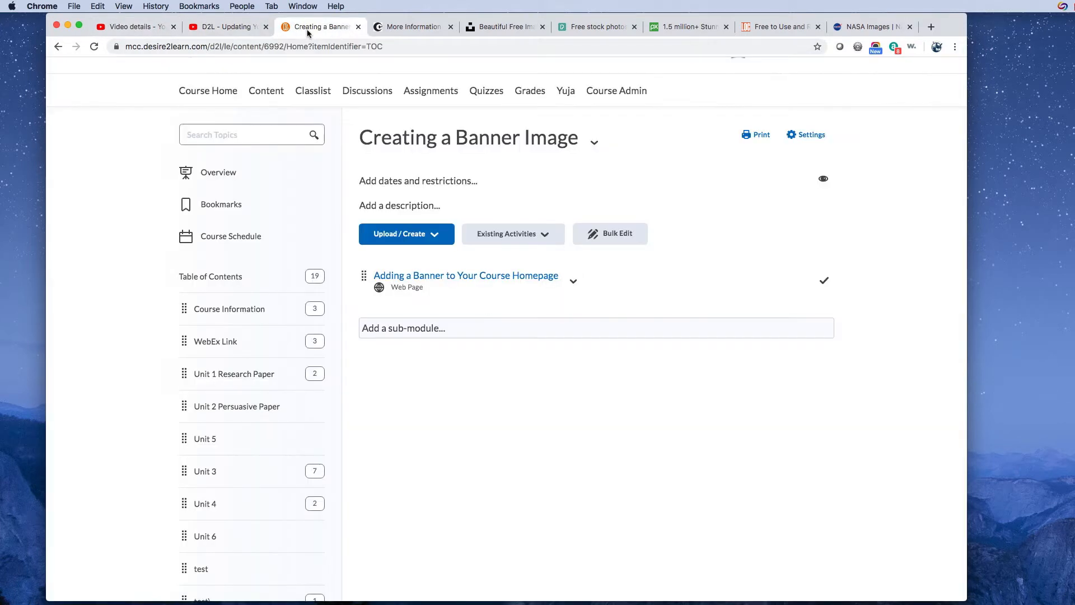
mouse_move(421, 254)
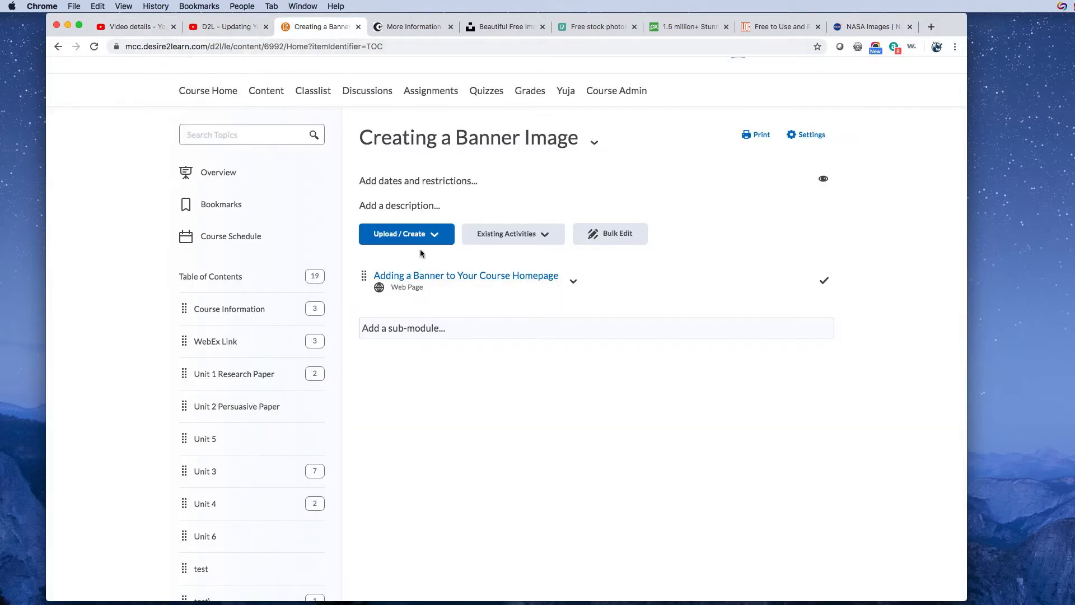
mouse_move(406, 233)
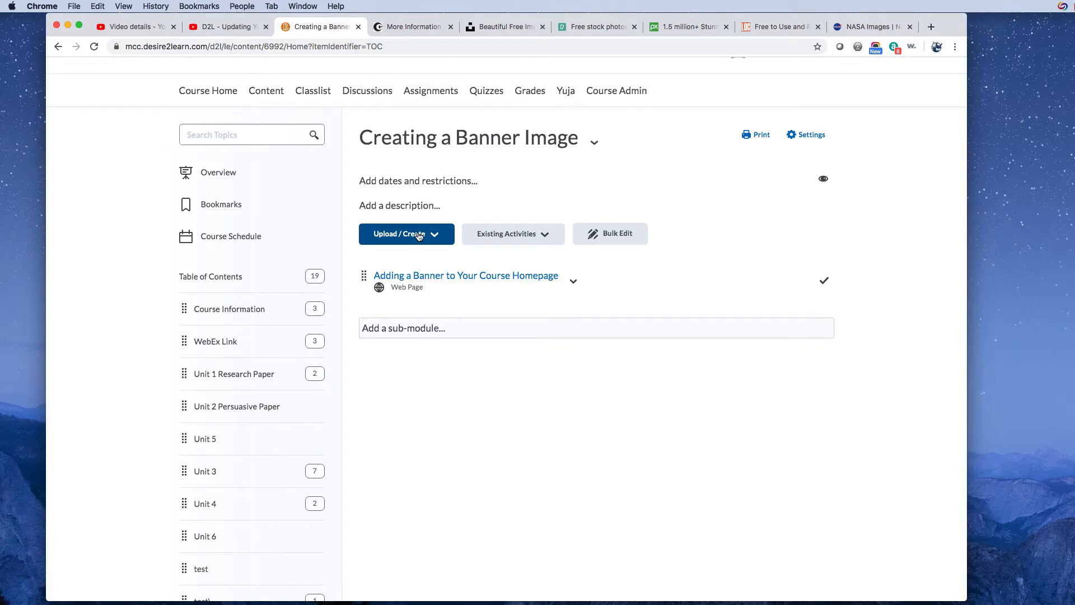
- Start a new link via Upload / Create, pasting the YouTube URL into Title by mistake
click(406, 233)
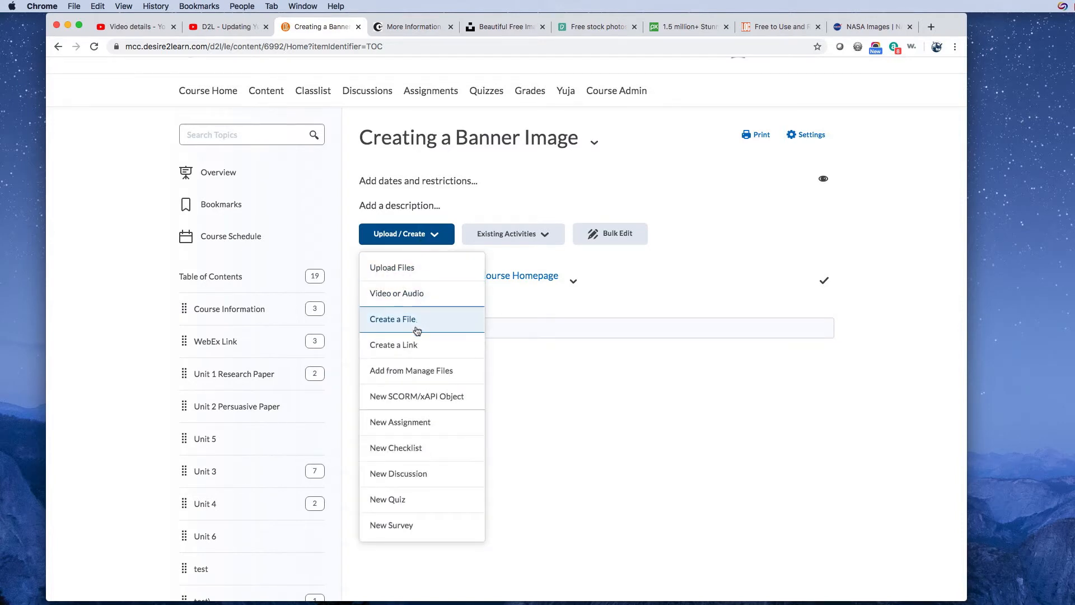
click(394, 345)
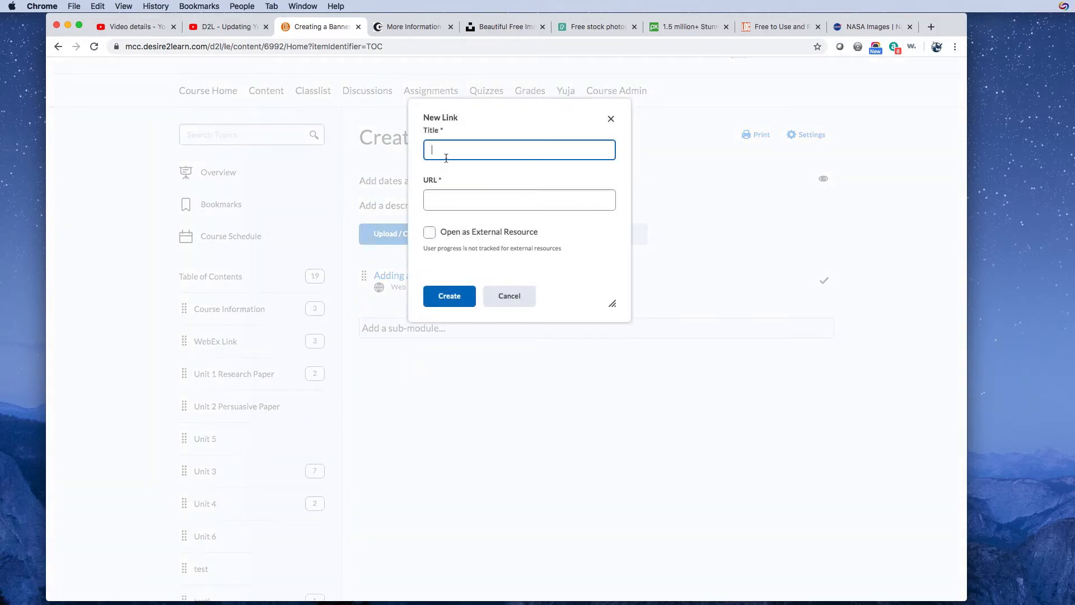
text(https://youtu.be/2DjLdiwAZjk)
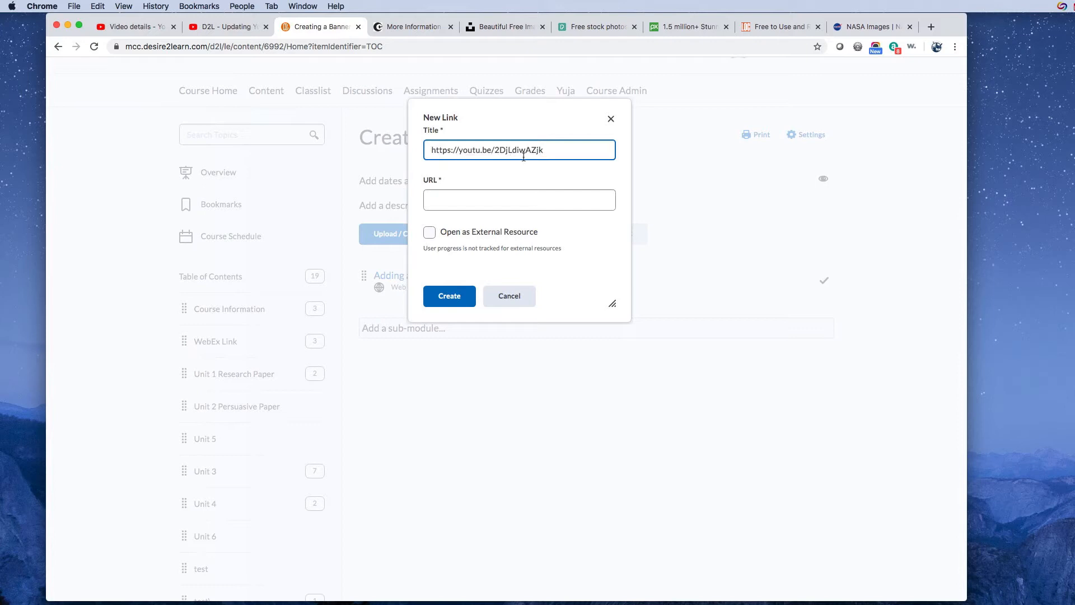
- Replace the pasted URL in Title with 'VIDEO: How to change the banner'
double_click(469, 149)
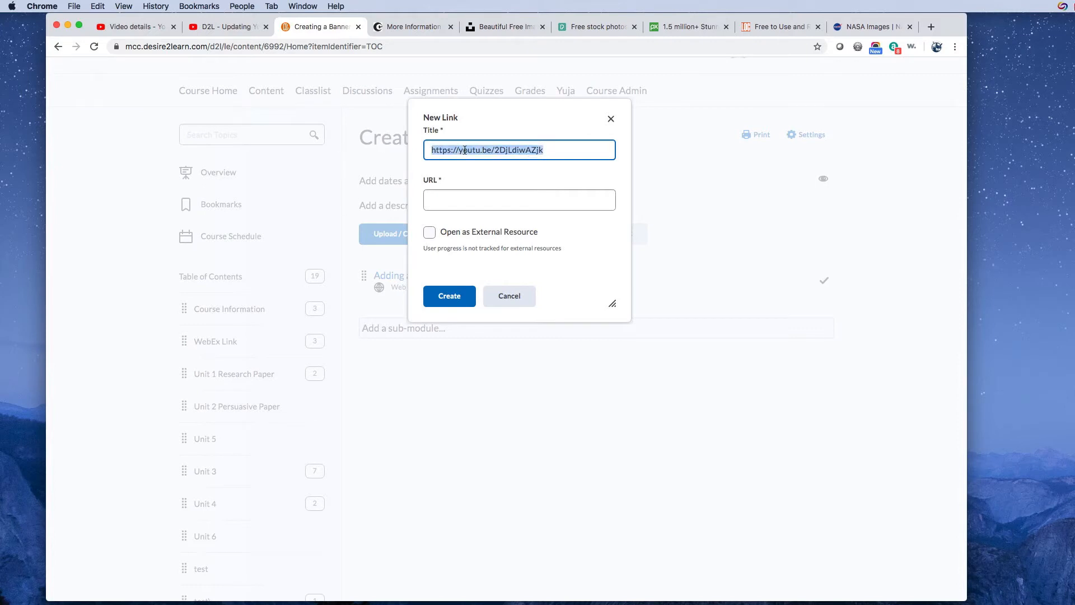
text(V)
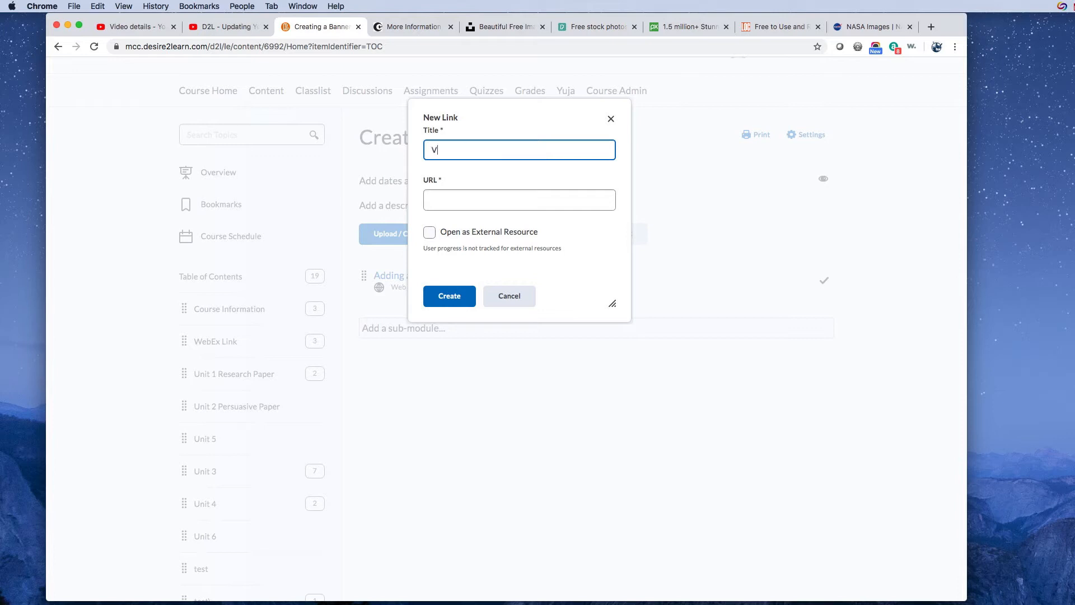
text(IDEO:)
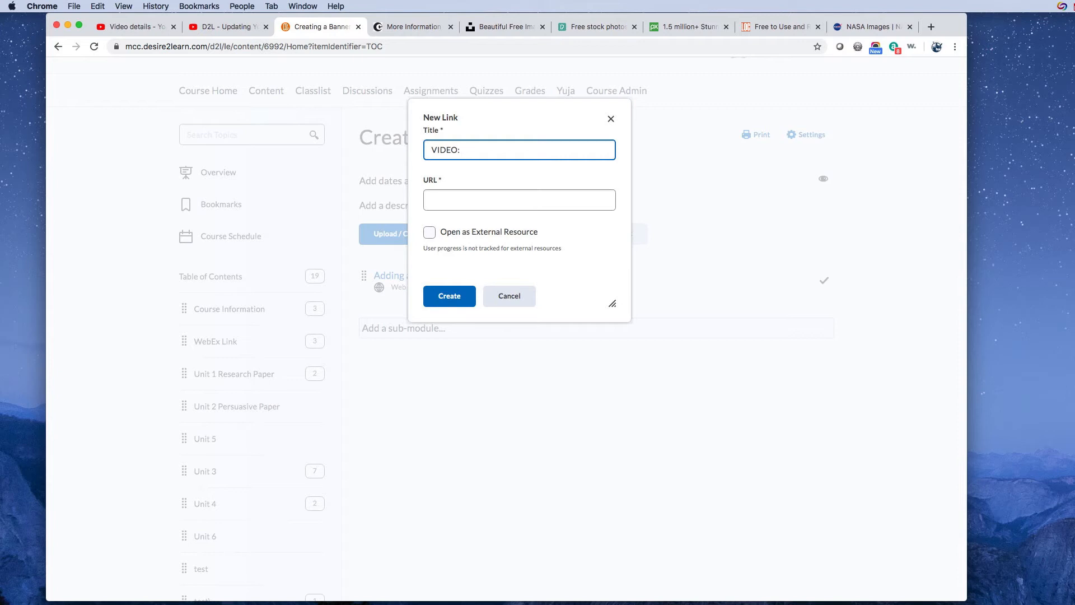
text(H)
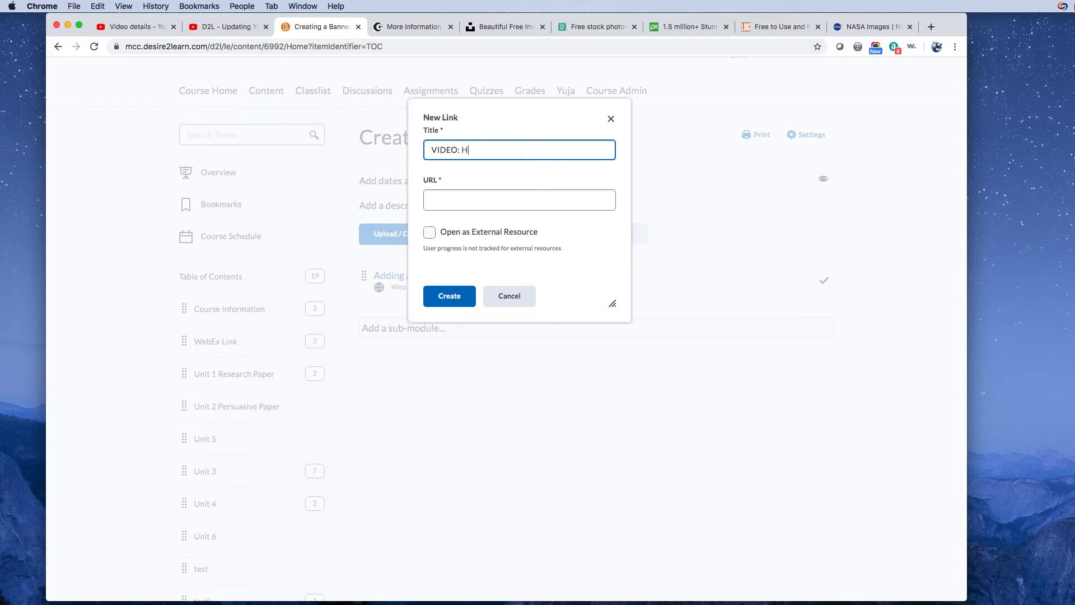
text(ow to change the b)
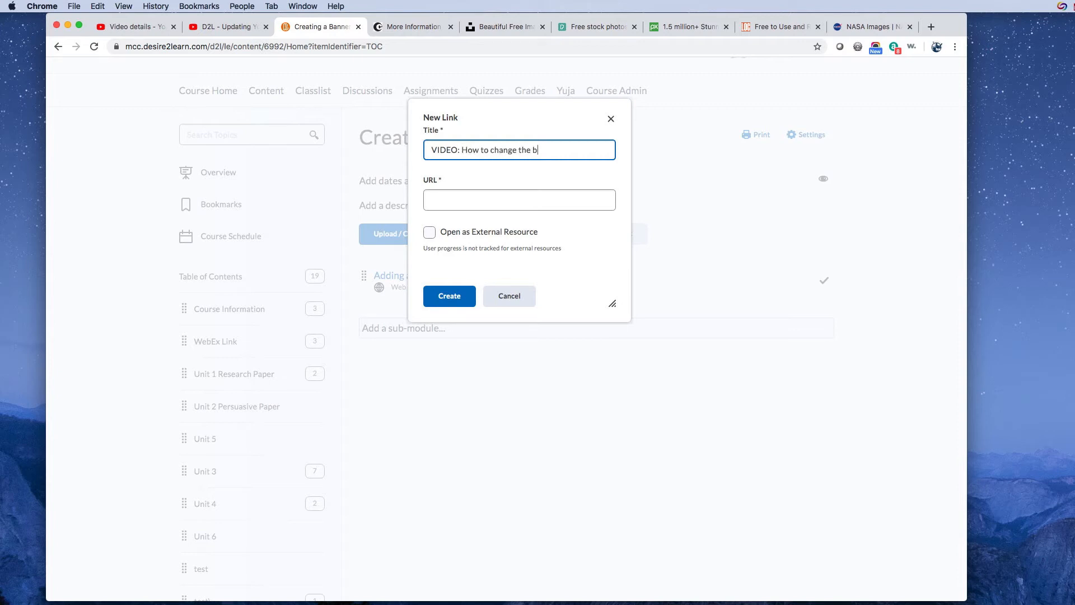
click(519, 199)
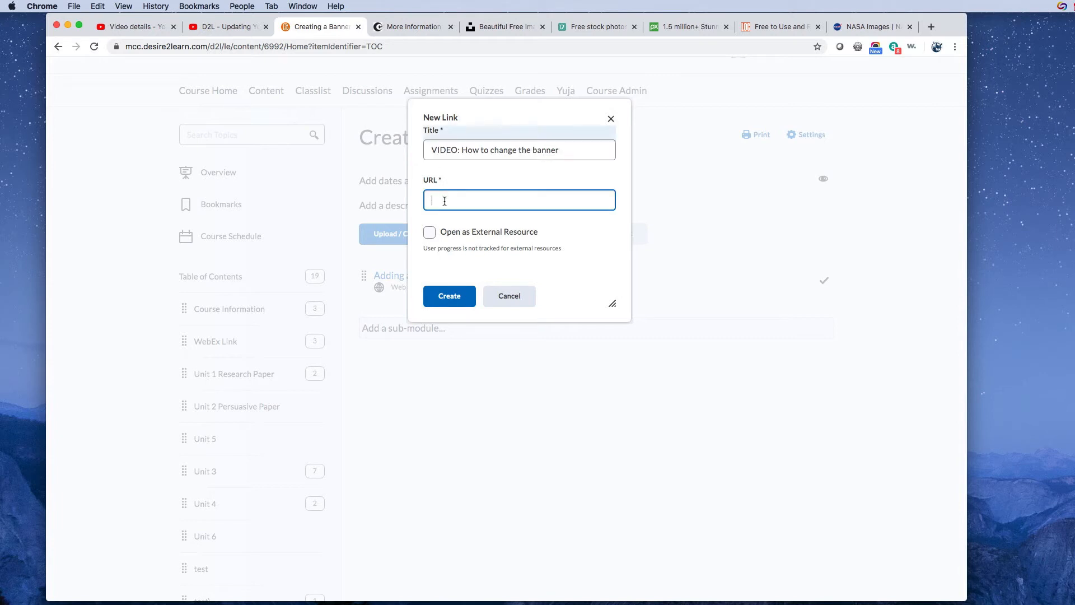
text(https://youtu.be/2DjLdiwAZjk)
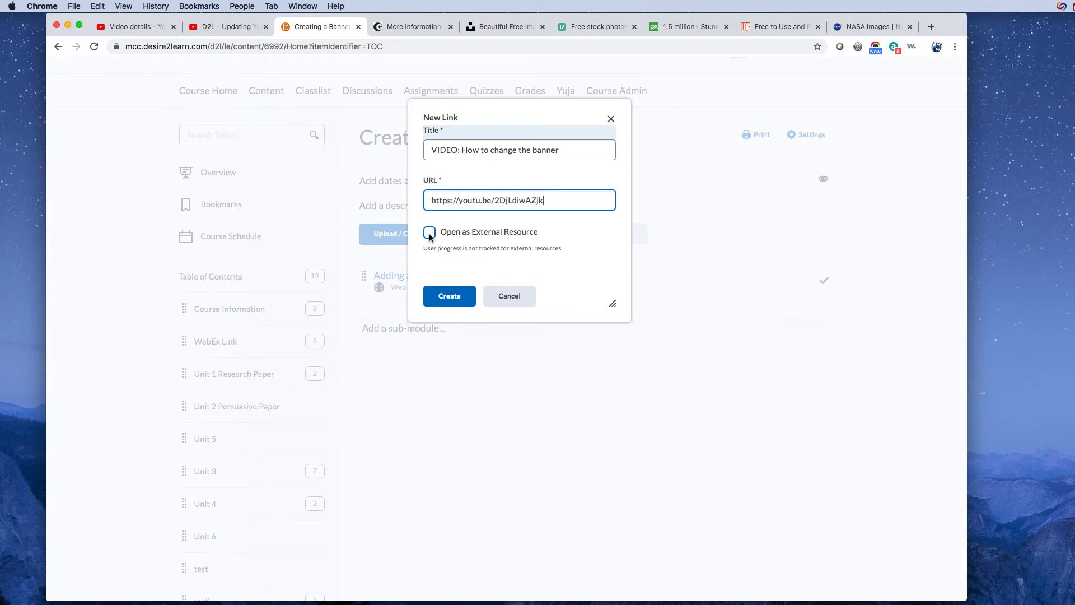
click(430, 232)
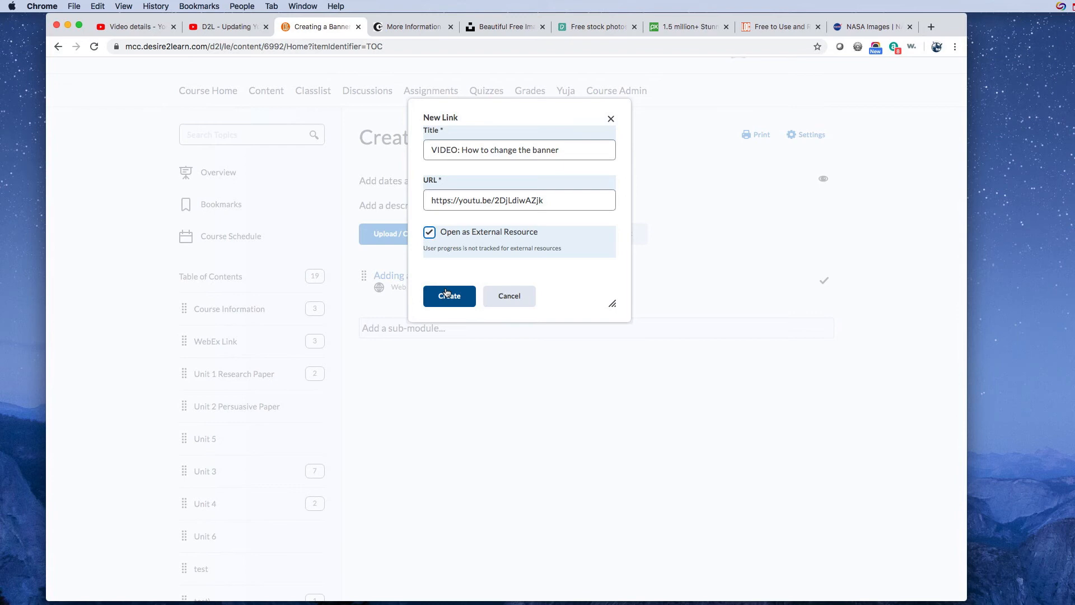
click(449, 296)
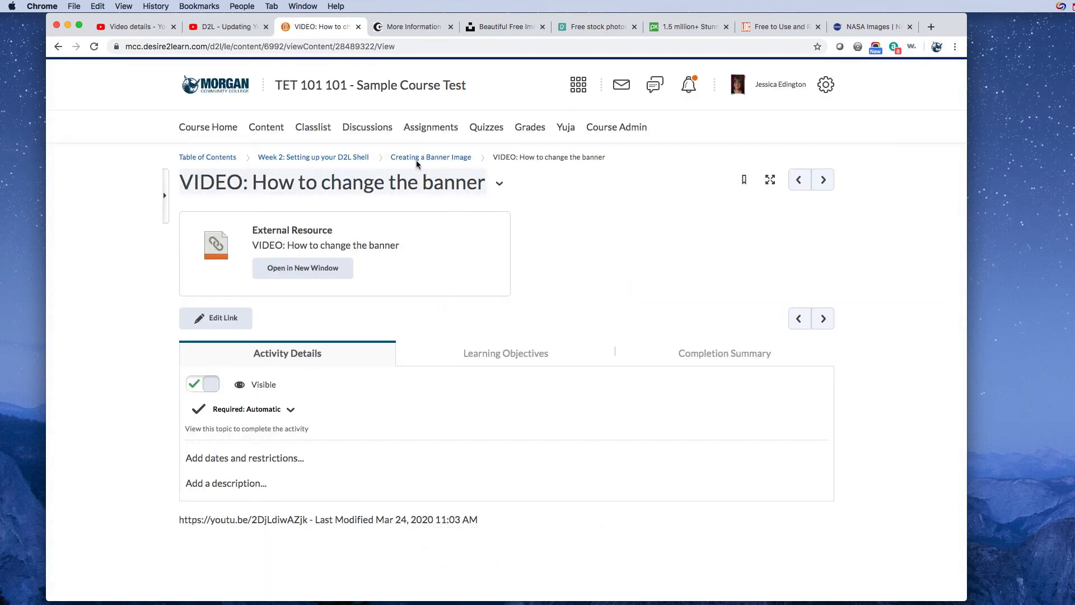
- Use the Creating a Banner Image breadcrumb to confirm the video link is listed
click(314, 157)
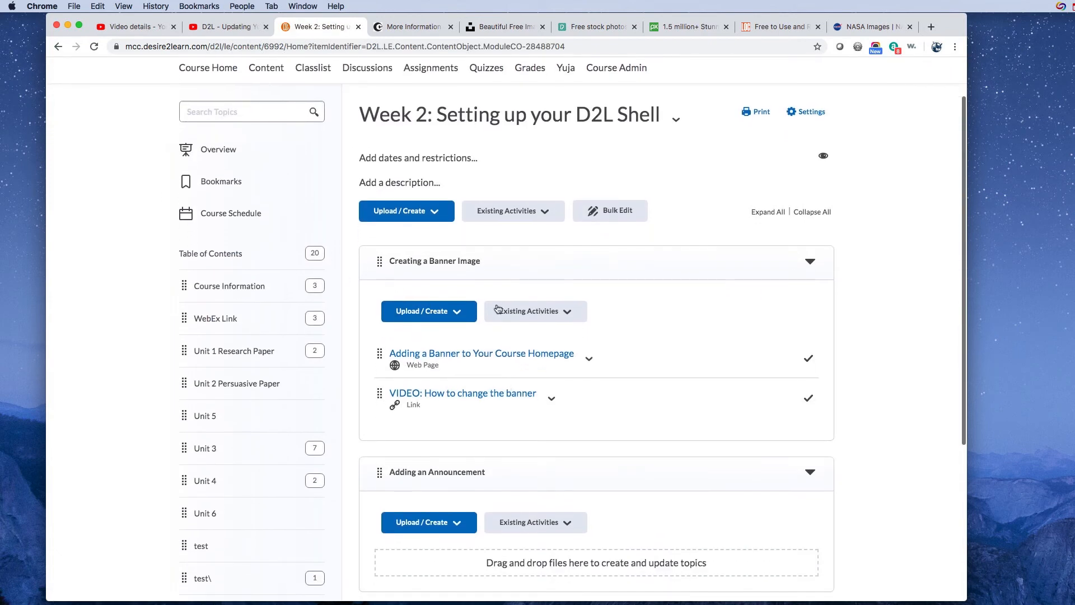
mouse_move(487, 268)
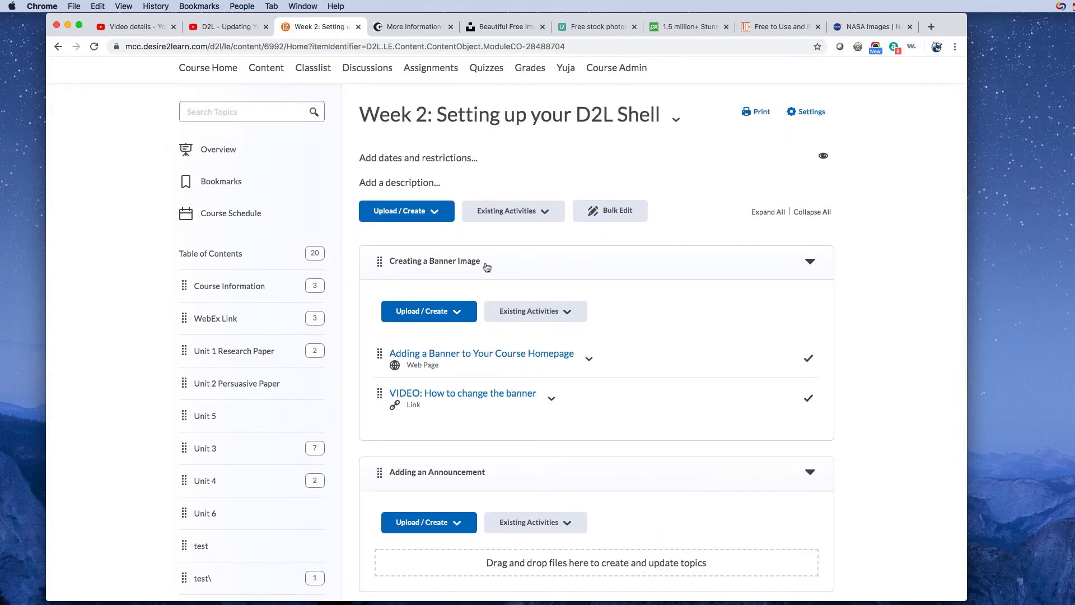